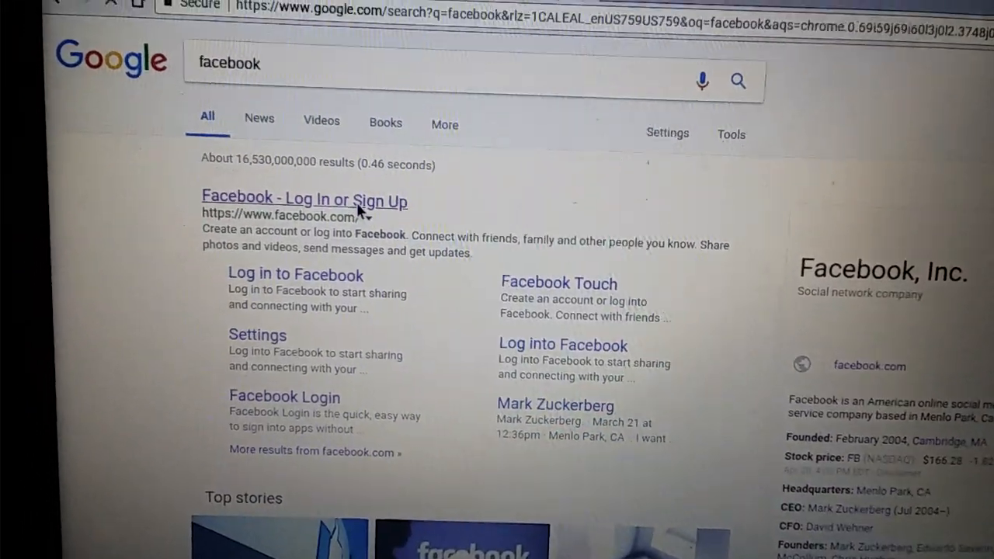
Attempt to load the 'Facebook - Log In or Sign Up' result from the Google results.
{"action": "left_click", "coordinate": [305, 201]}
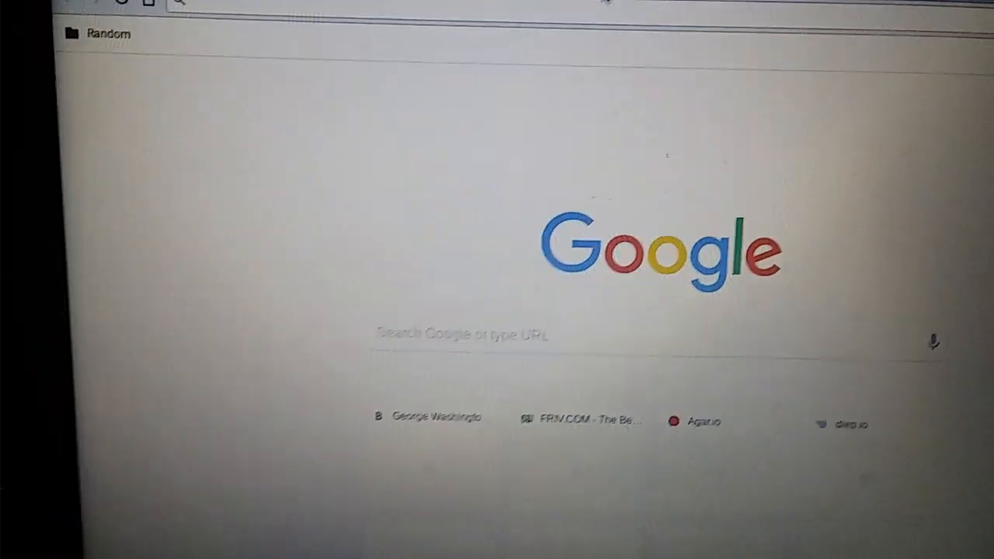
Run a Google search for 'facebook' from the new tab's search box.
{"action": "type", "text": "facebook"}
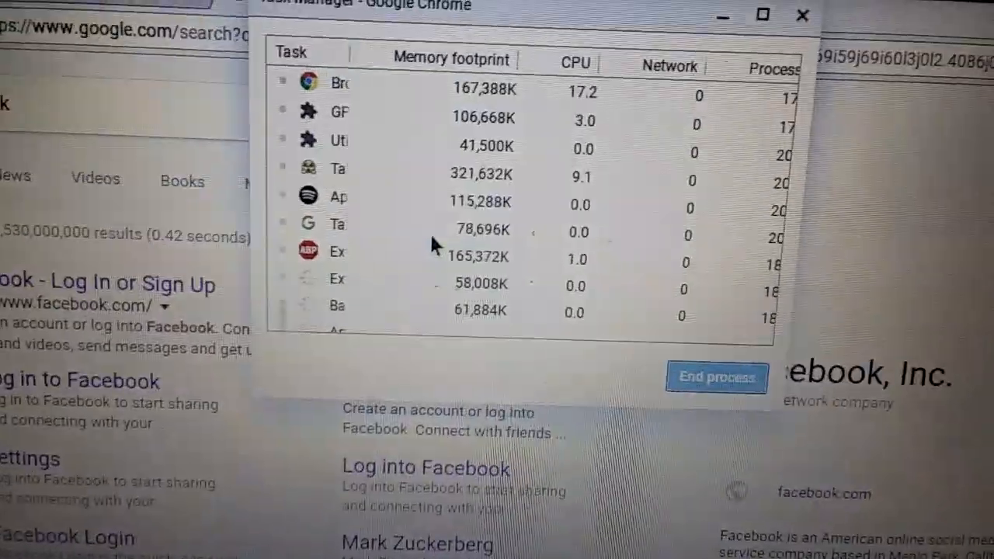
Scroll the Task Manager list down to reach the Securely filter extension's process.
{"action": "scroll", "scroll_direction": "down", "scroll_amount": 3}
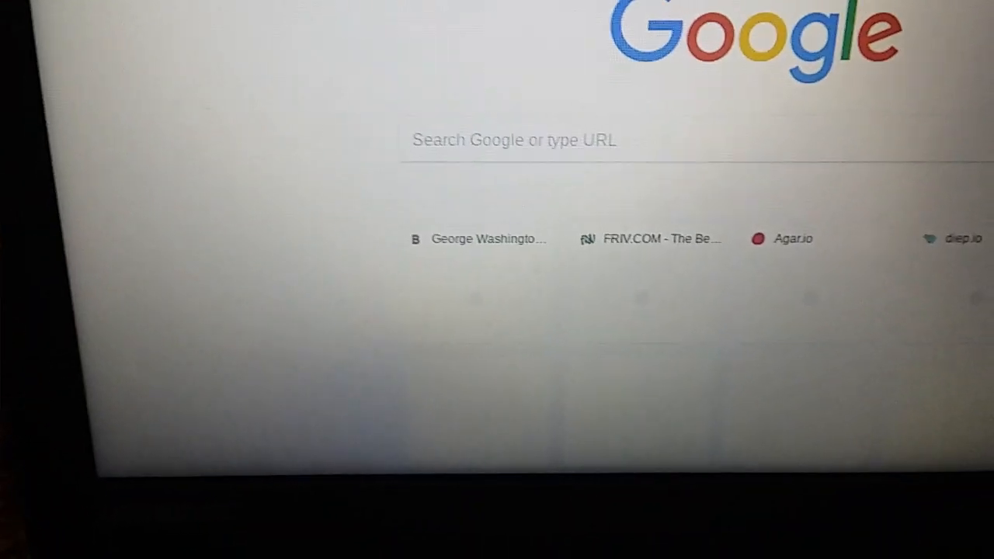
Enter 'roblox' as the search query in the new tab's address bar.
{"action": "type", "text": "roblox"}
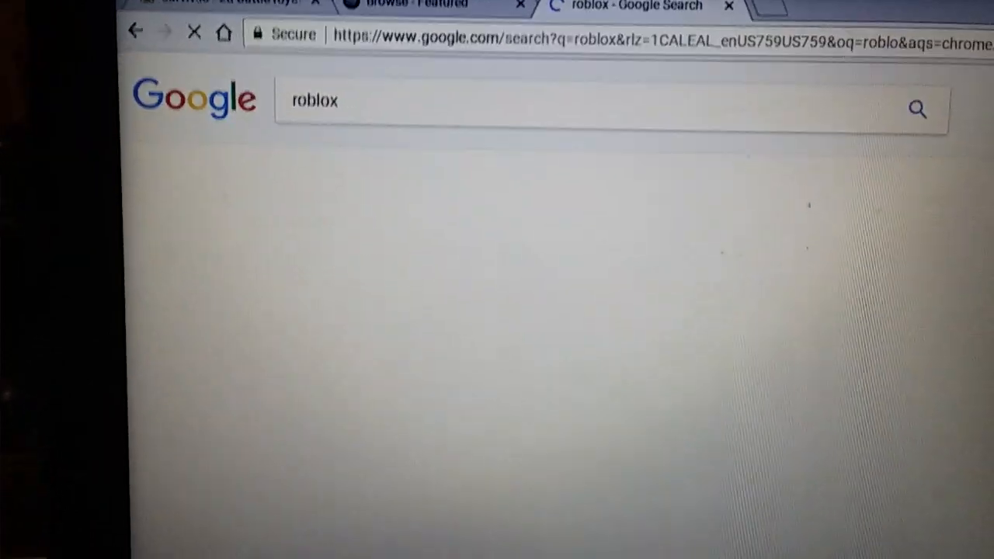
{"action": "key", "text": "Return"}
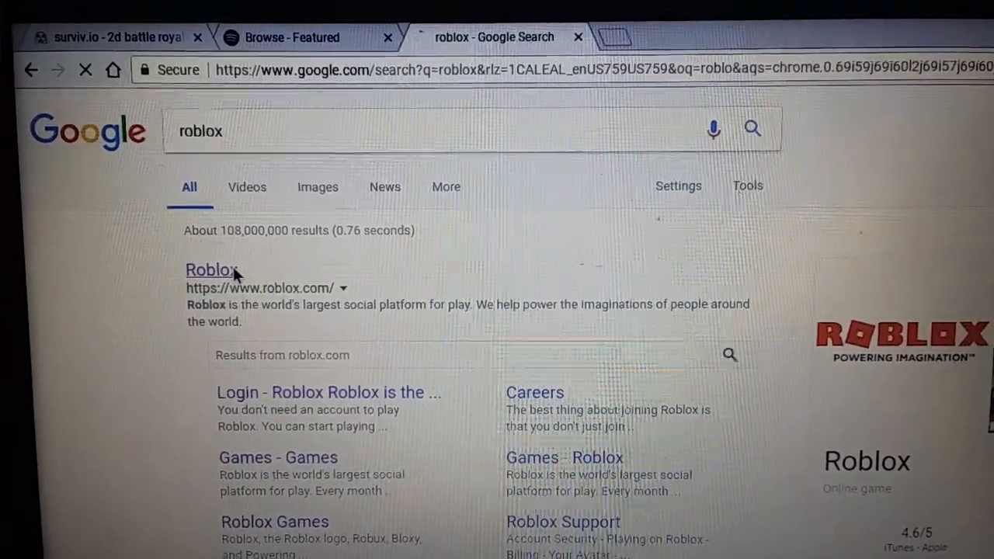
{"action": "left_click", "coordinate": [210, 271]}
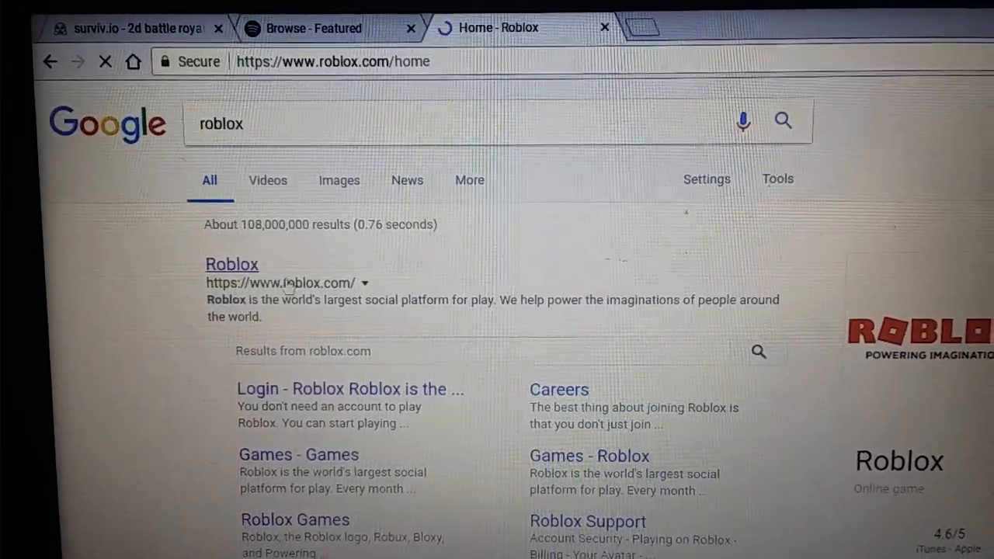